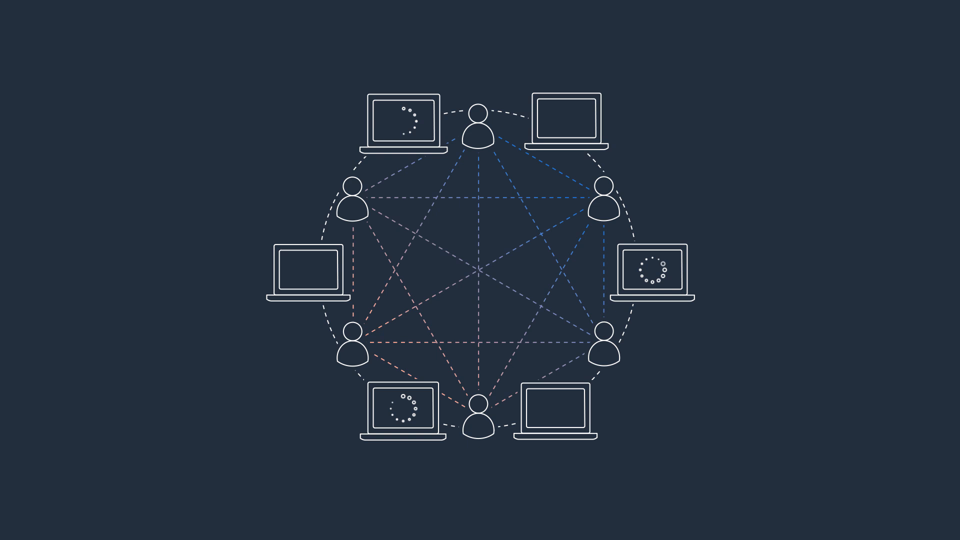
{"action": "scroll", "scroll_direction": "down", "scroll_amount": 3}
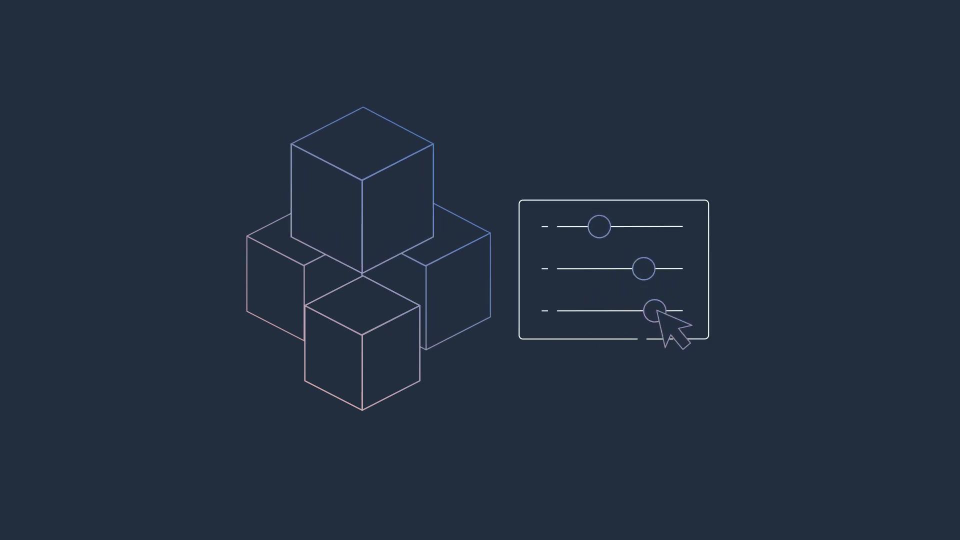
{"action": "scroll", "scroll_direction": "down", "scroll_amount": 3}
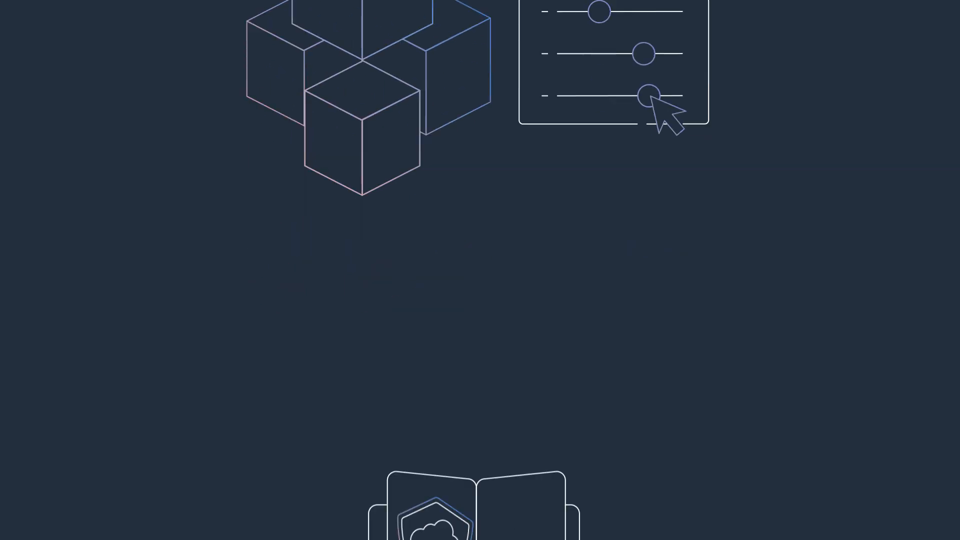